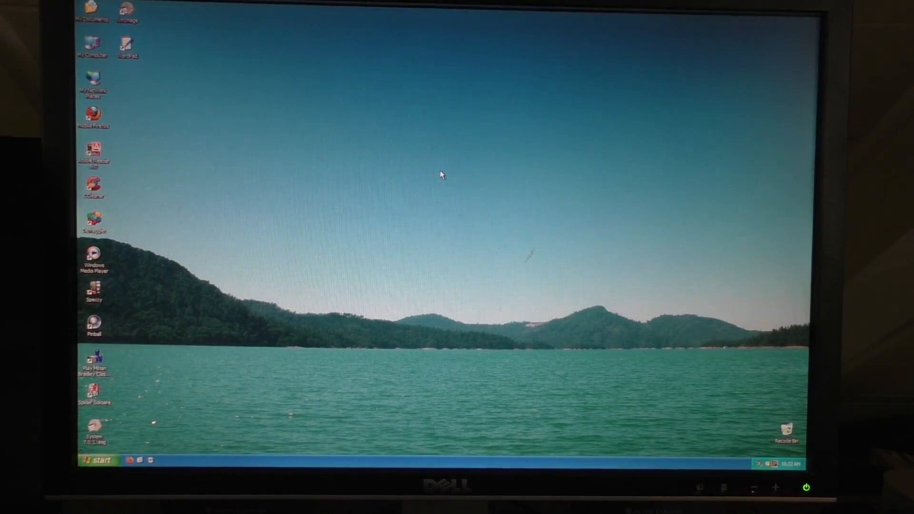
pyautogui.moveTo(396, 233)
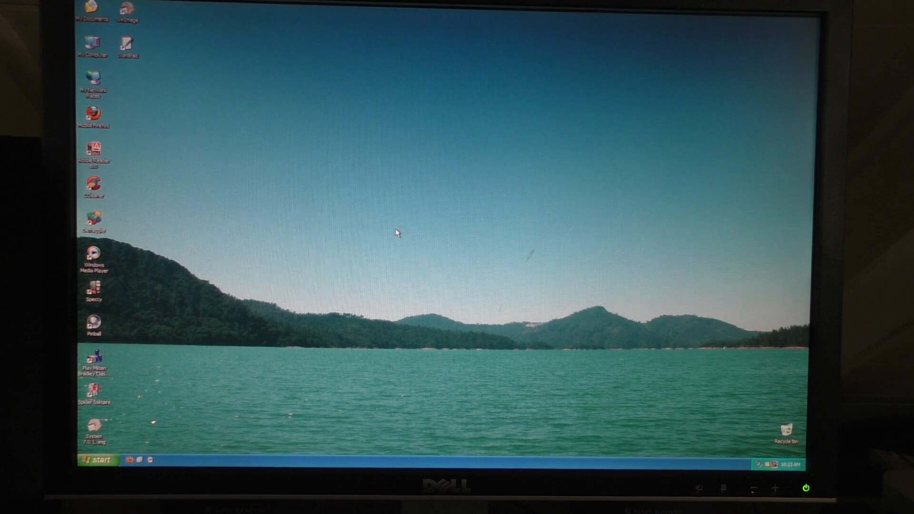
# - Open Computer Management from My Computer's Manage option
pyautogui.click(93, 47)
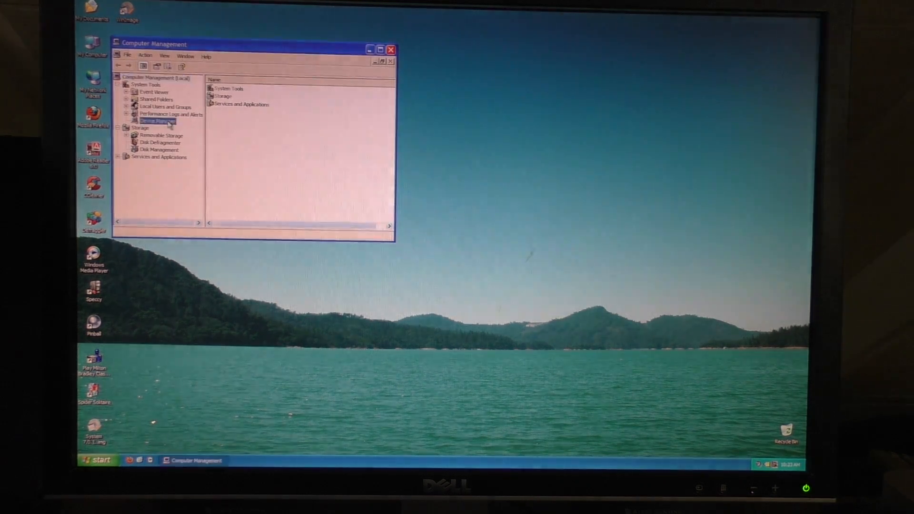
# - Check Device Manager for the 3Com Ethernet controller, then close Computer Management
pyautogui.click(156, 121)
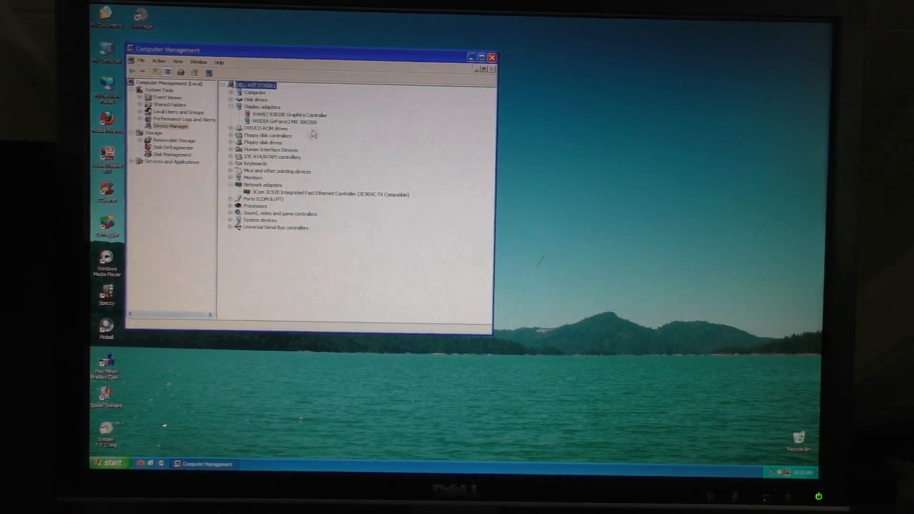
pyautogui.click(493, 56)
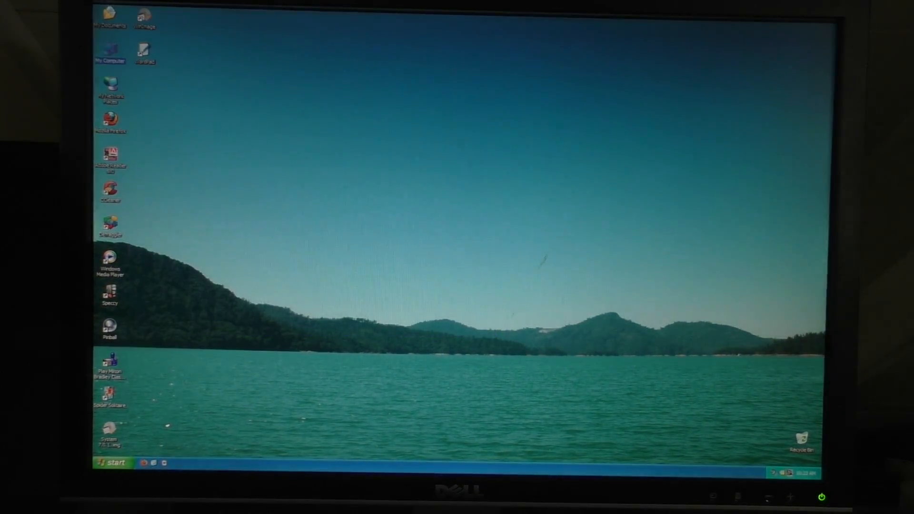
pyautogui.click(110, 462)
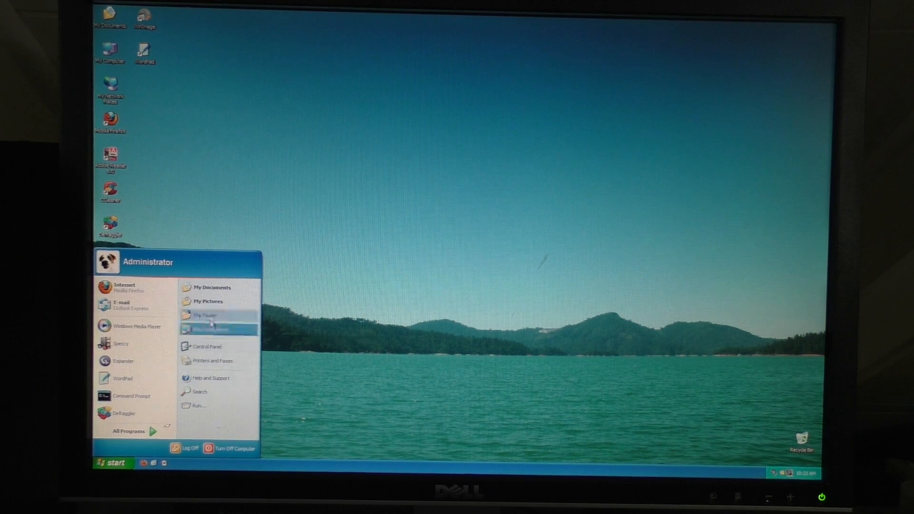
pyautogui.click(208, 346)
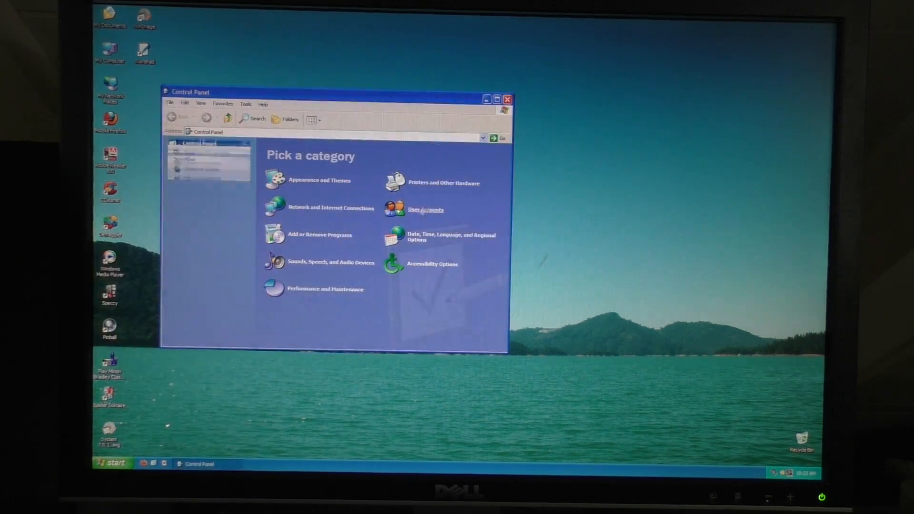
pyautogui.click(330, 207)
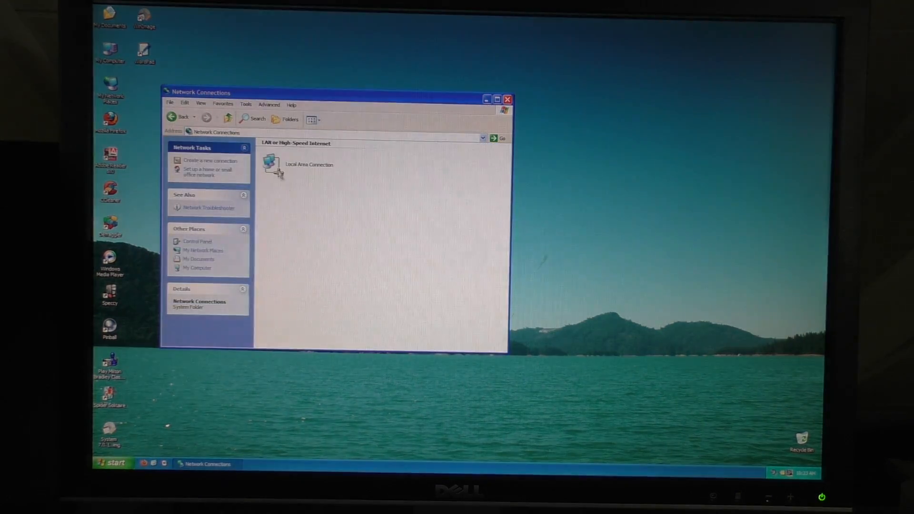
pyautogui.doubleClick(271, 164)
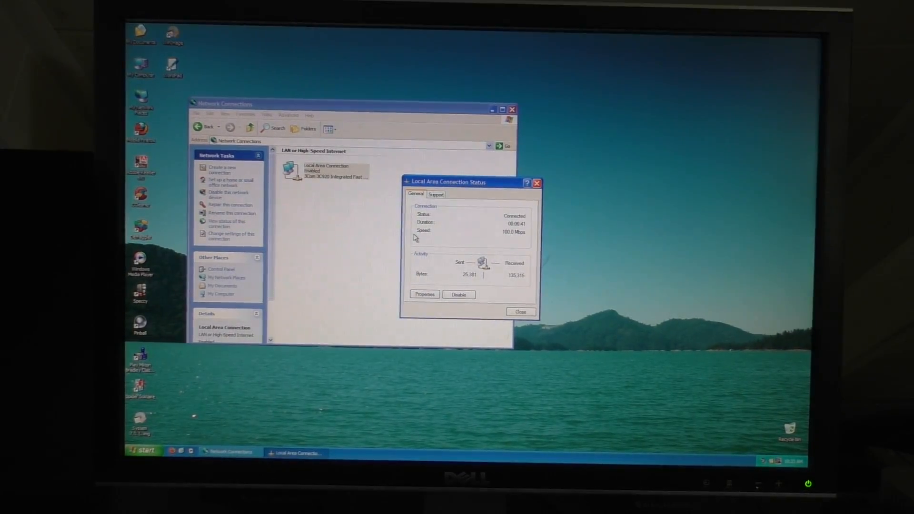
pyautogui.click(520, 311)
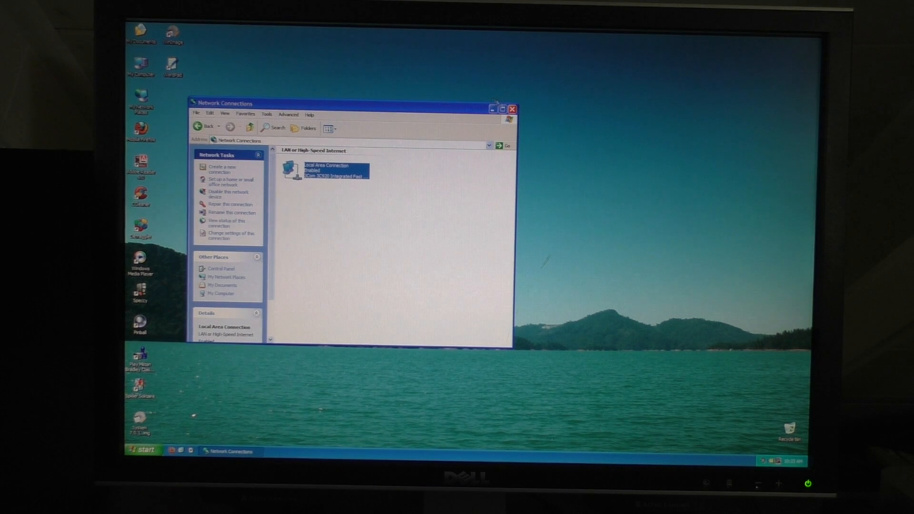
pyautogui.click(511, 109)
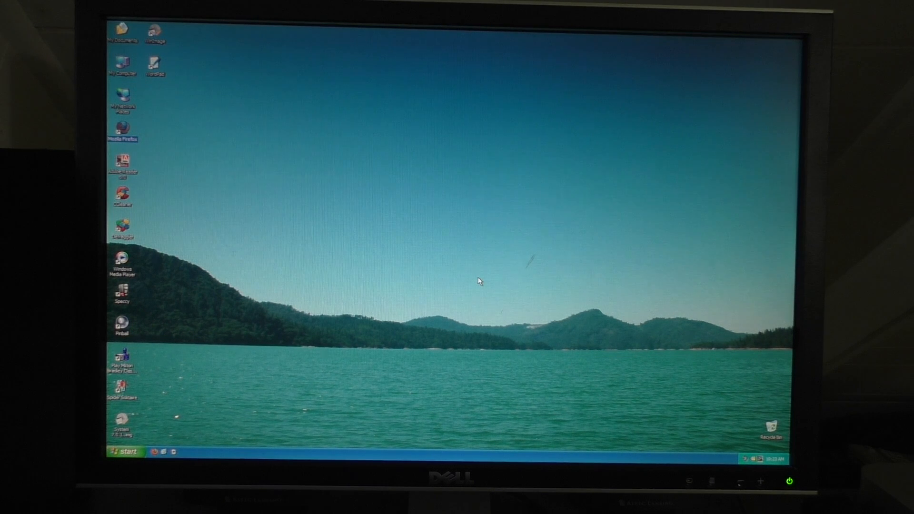
# - Launch Mozilla Firefox from the desktop icon so Google's homepage loads
pyautogui.doubleClick(120, 127)
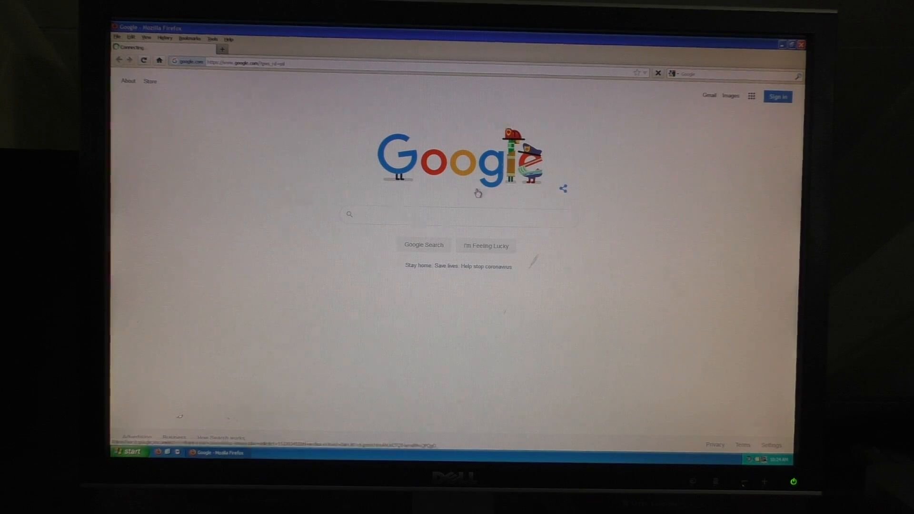
pyautogui.moveTo(318, 190)
pyautogui.write('https://www.reddit.c')
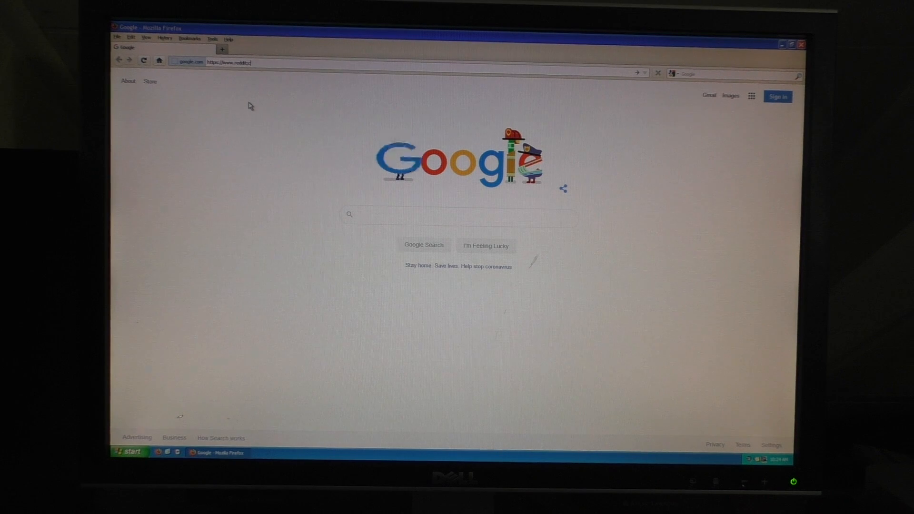
# - Go to reddit.com from the address suggestions and switch to old Reddit
pyautogui.click(233, 63)
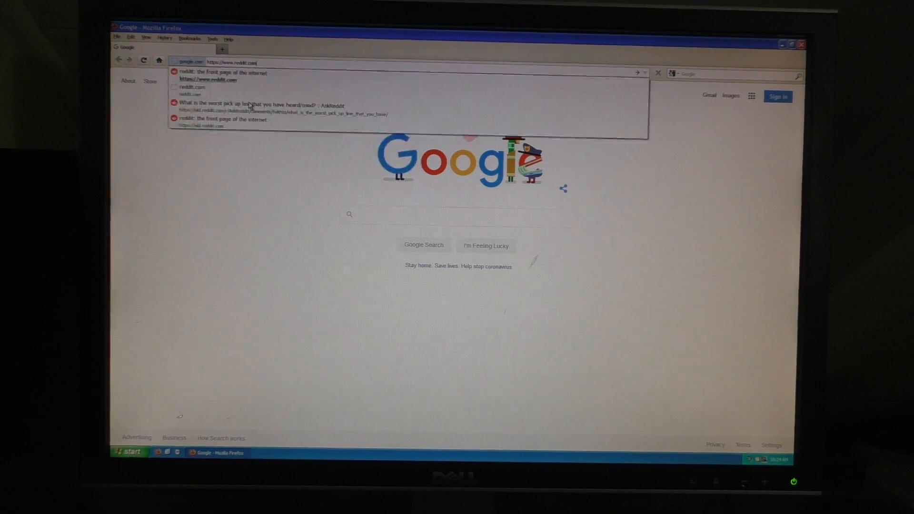
pyautogui.click(220, 73)
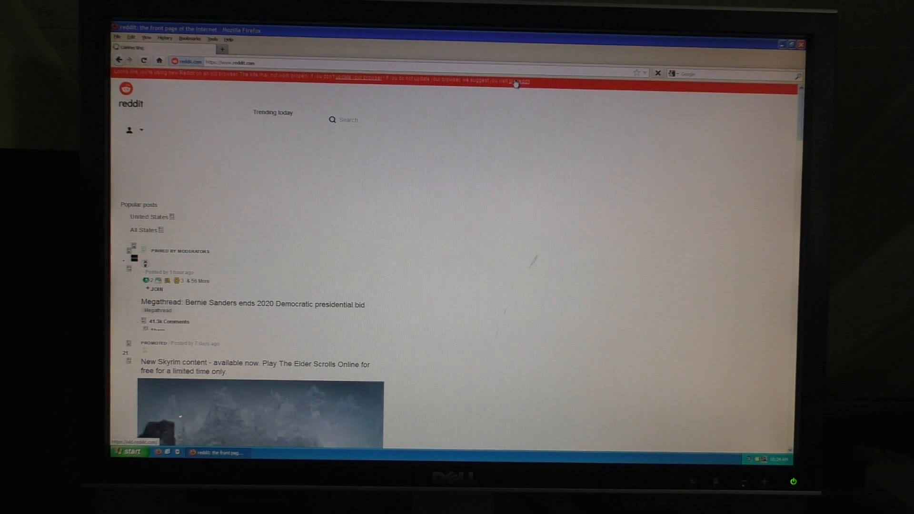
pyautogui.click(515, 81)
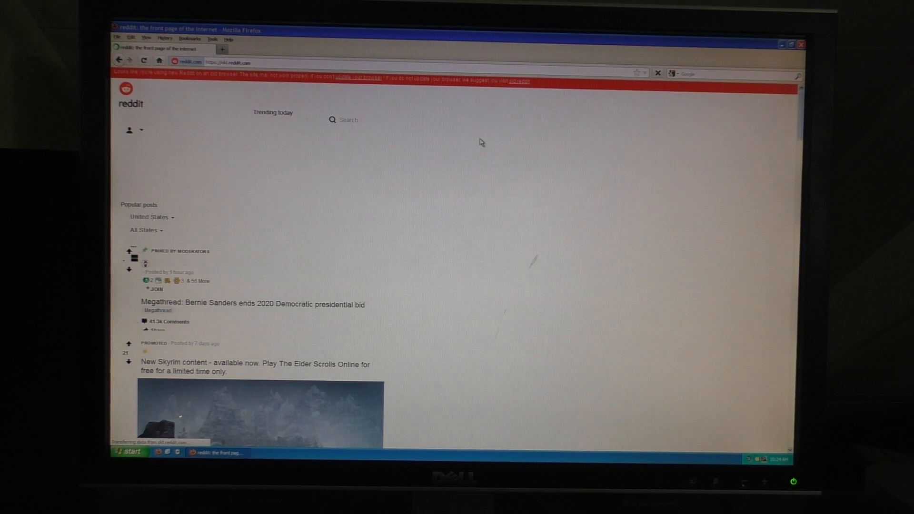
pyautogui.moveTo(507, 210)
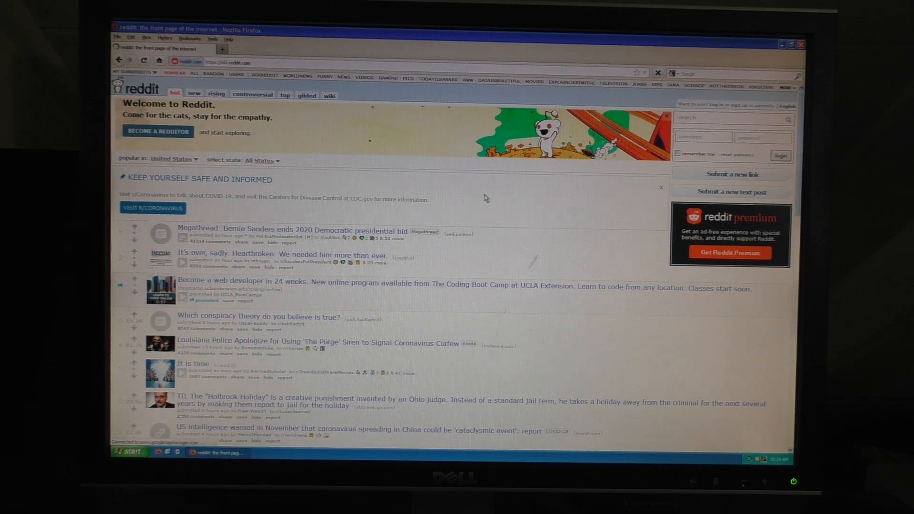
# - Scroll through the popular posts list on old.reddit.com
pyautogui.scroll(-3)
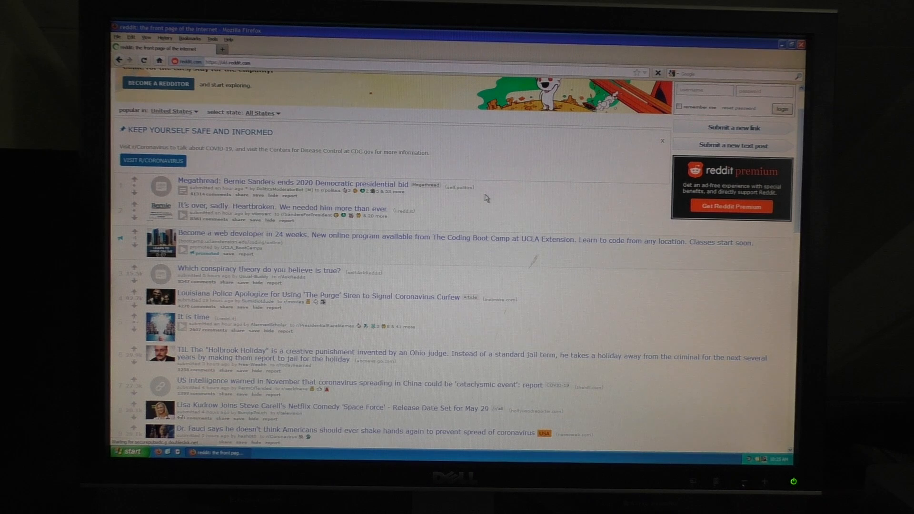
pyautogui.moveTo(491, 167)
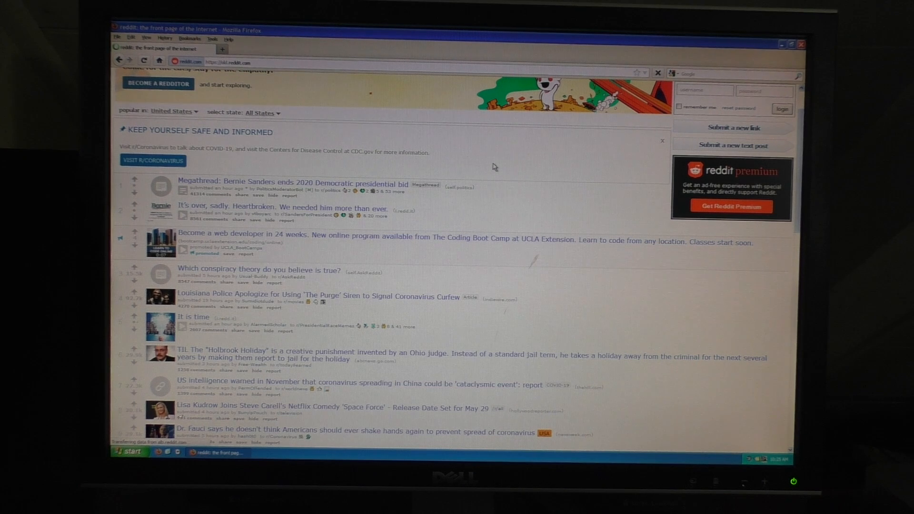
pyautogui.scroll(-3)
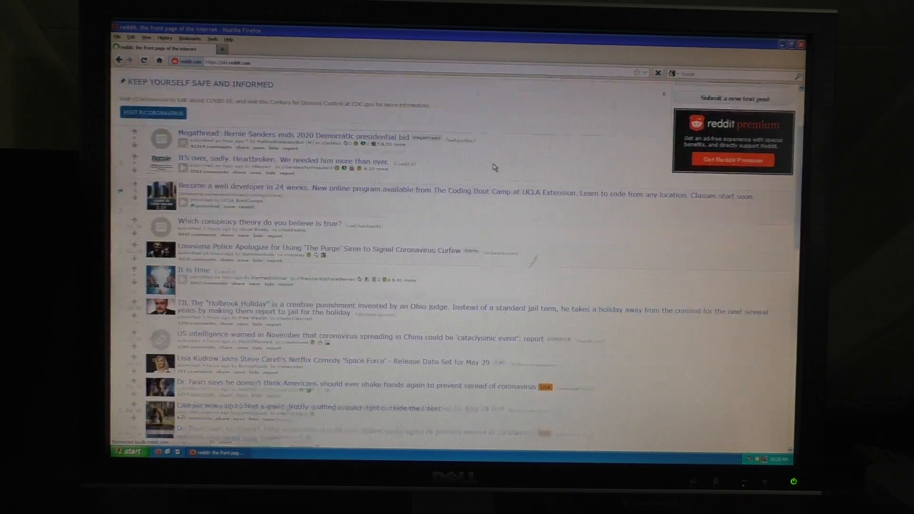
pyautogui.scroll(-3)
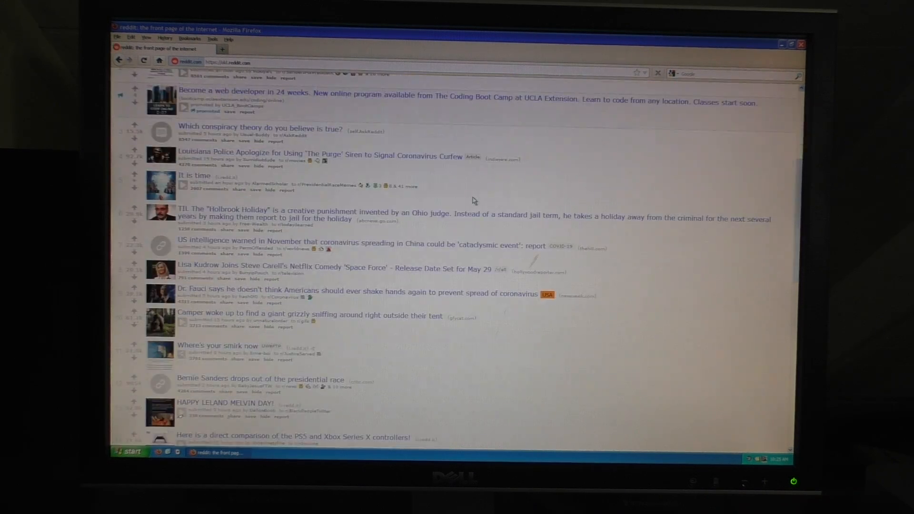
pyautogui.scroll(-3)
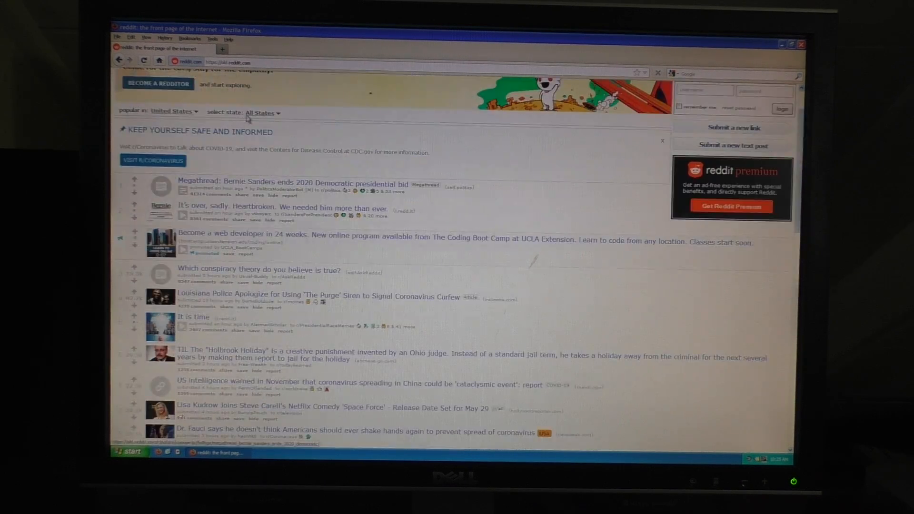
pyautogui.scroll(3)
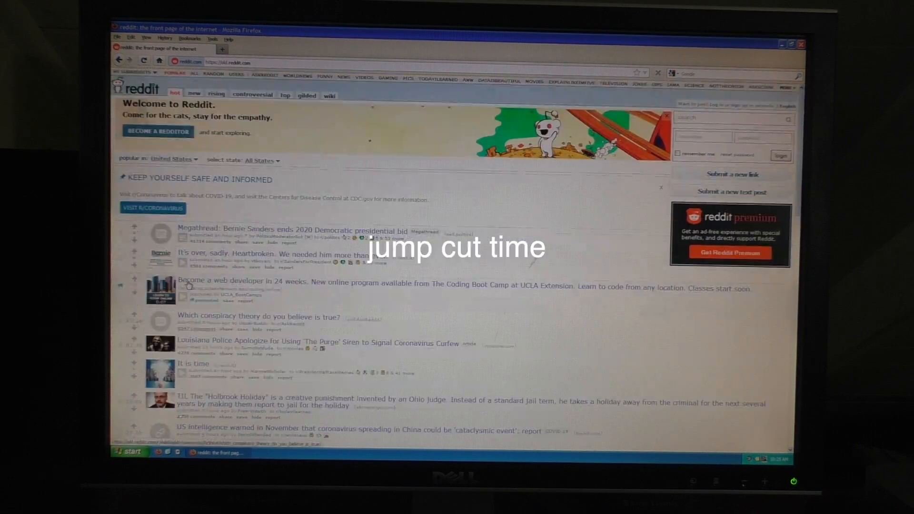
pyautogui.click(259, 316)
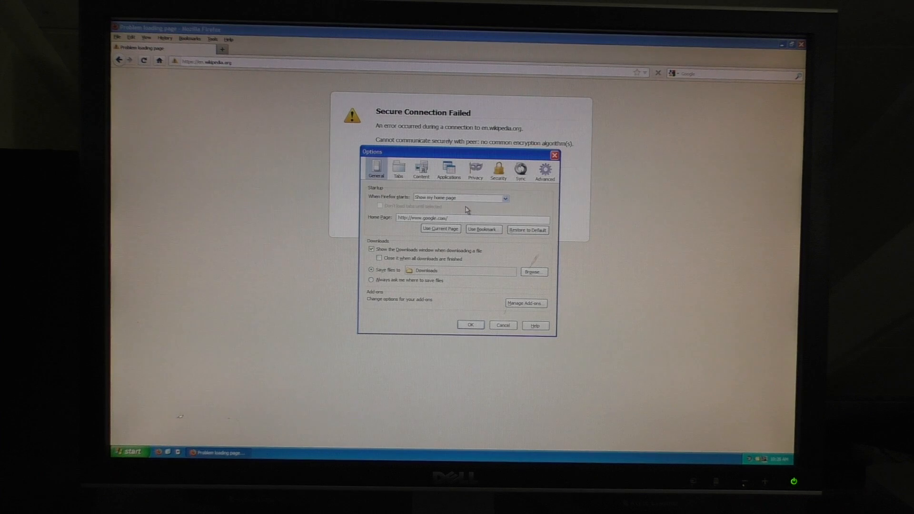
# - View the stored server certificates under Advanced > Encryption and scroll the list
pyautogui.click(543, 169)
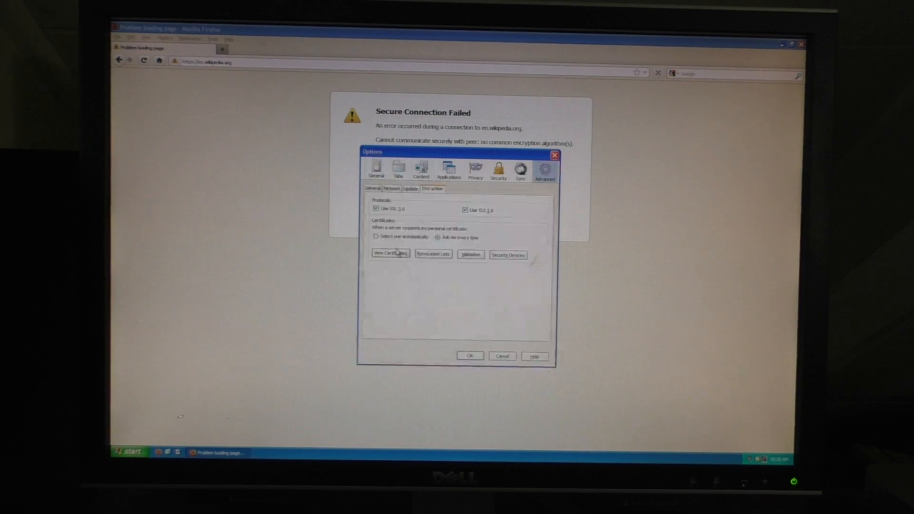
pyautogui.click(390, 252)
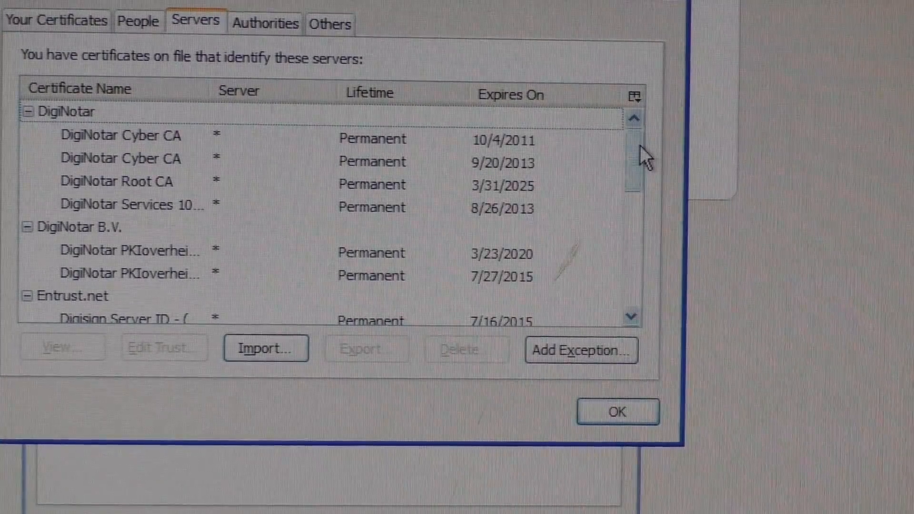
pyautogui.scroll(-3)
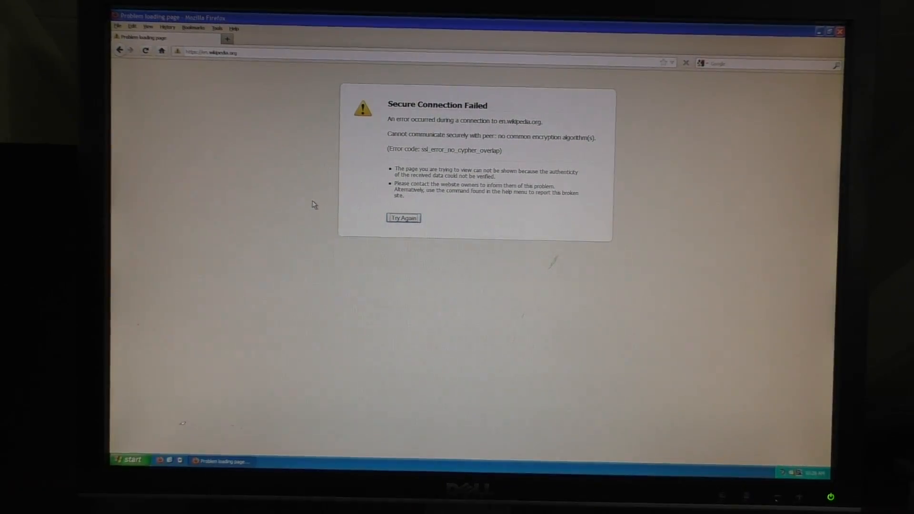
pyautogui.click(210, 52)
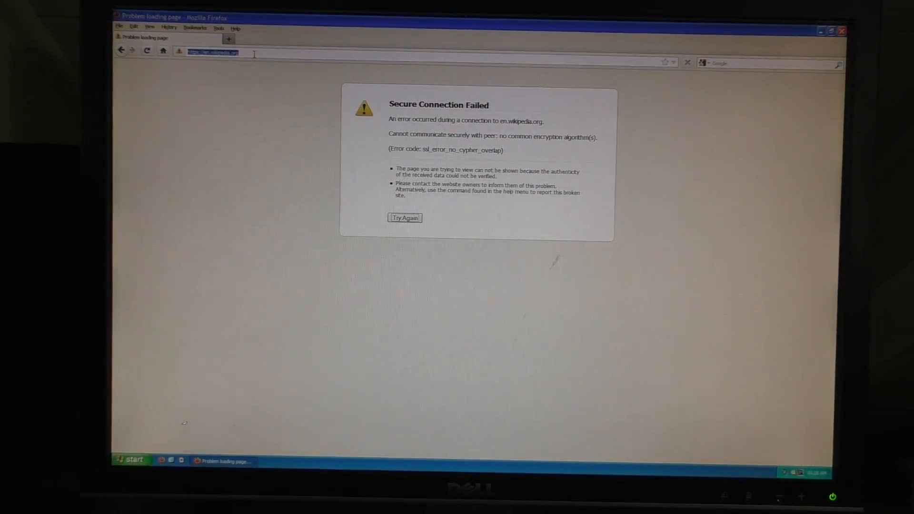
pyautogui.write('www.youtube.com')
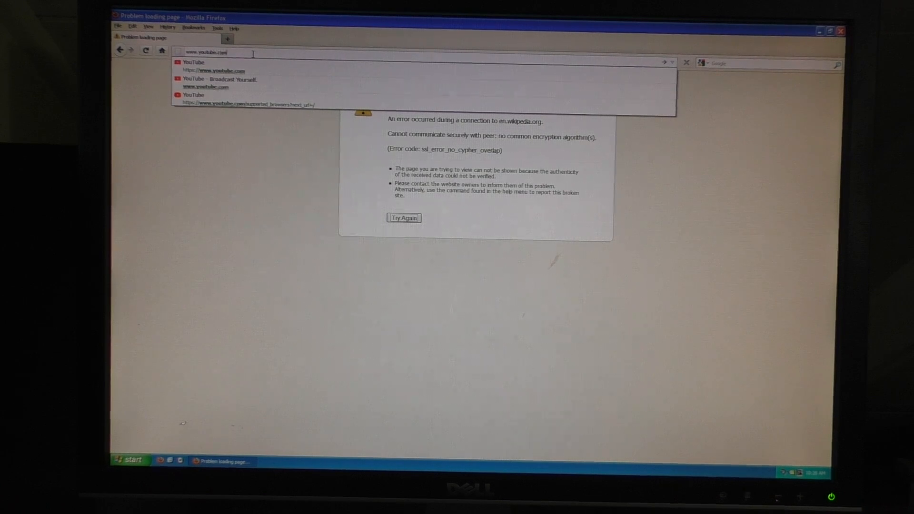
pyautogui.press('Return')
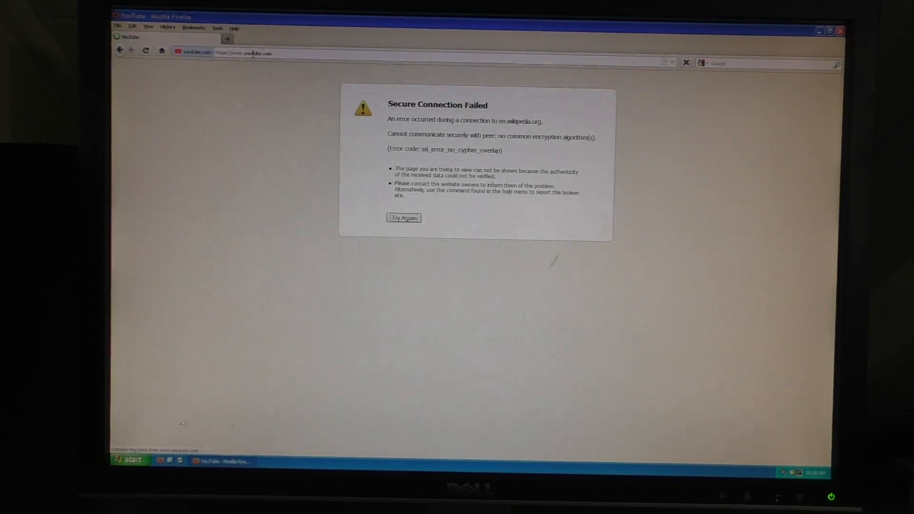
pyautogui.click(403, 218)
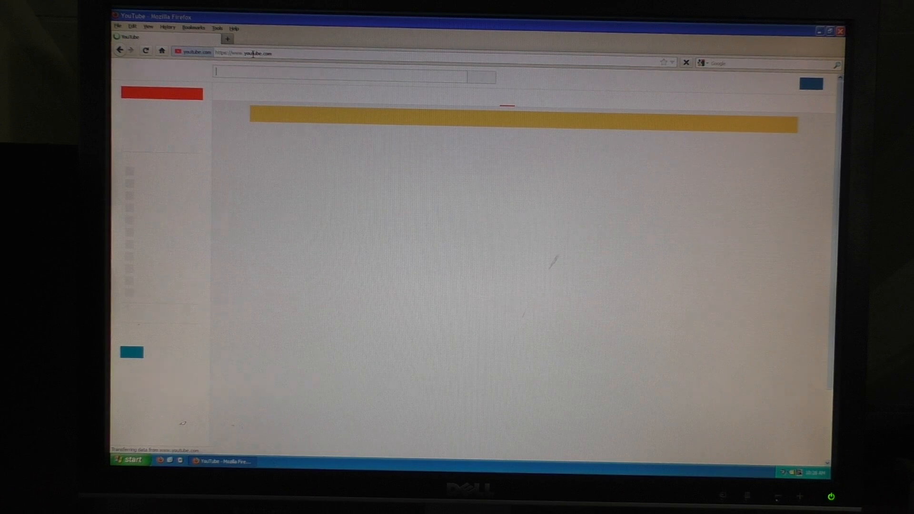